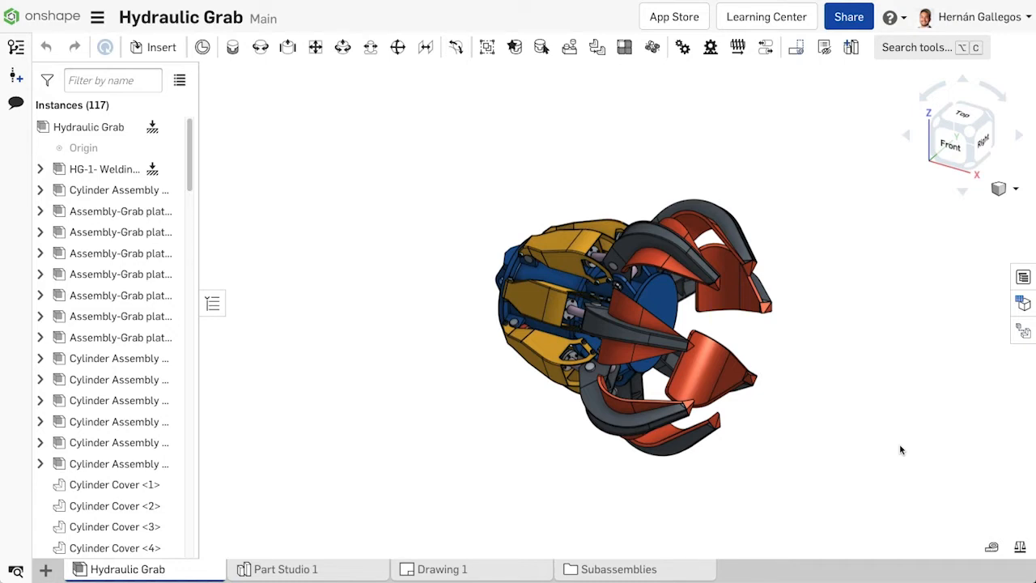
Step: From the Gmail invitation for Hydraulic Grab, go to the shared Onshape document
left_click(848, 16)
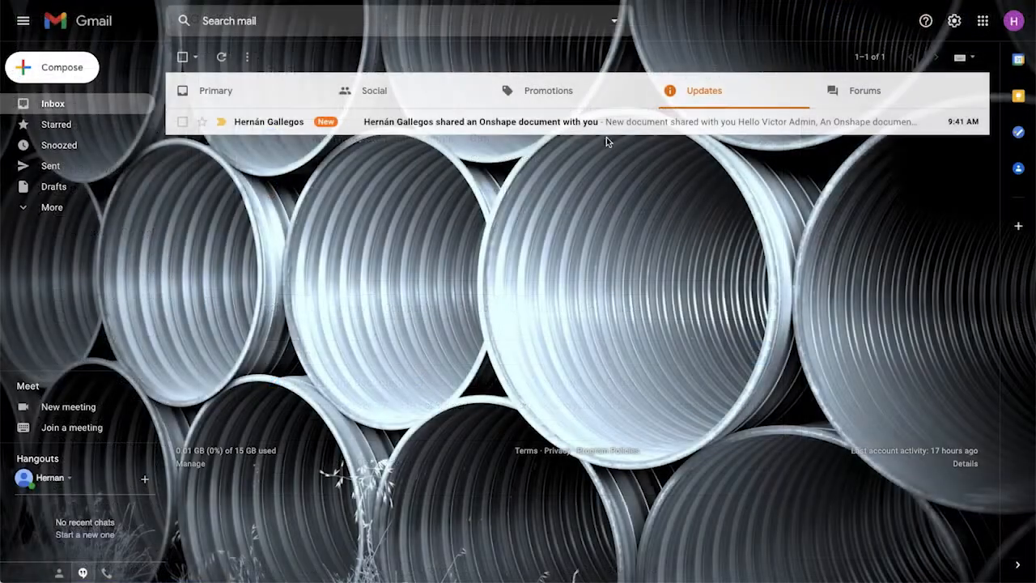
left_click(481, 122)
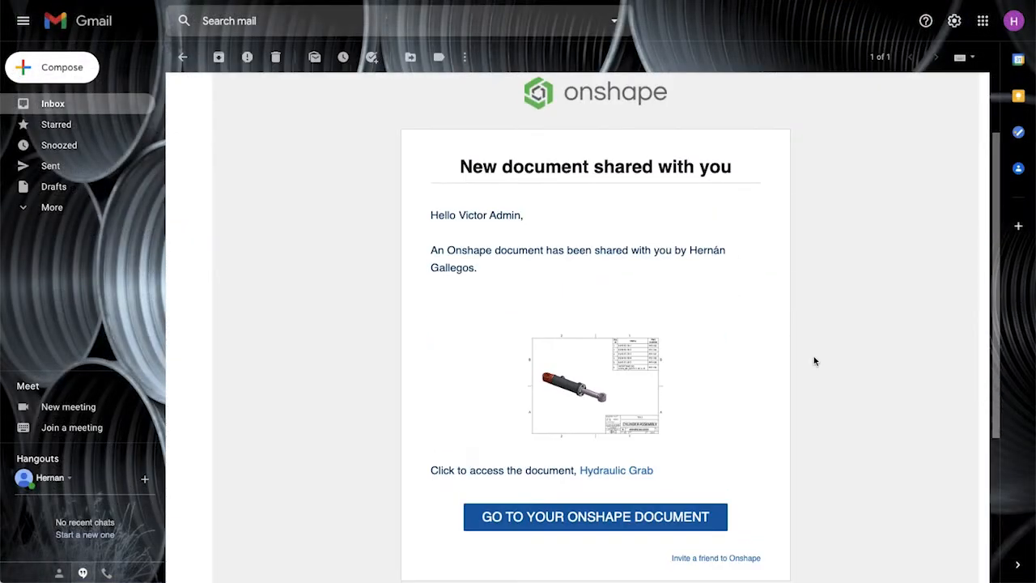
left_click(596, 516)
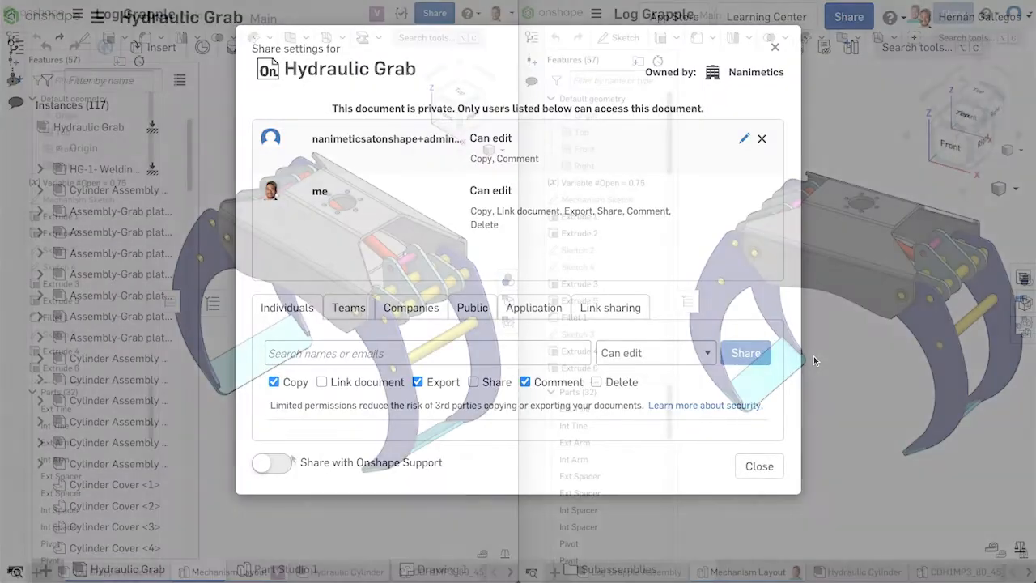
Step: Set #Open to 1 while the second user edits the Mechanism Sketch
left_click(758, 466)
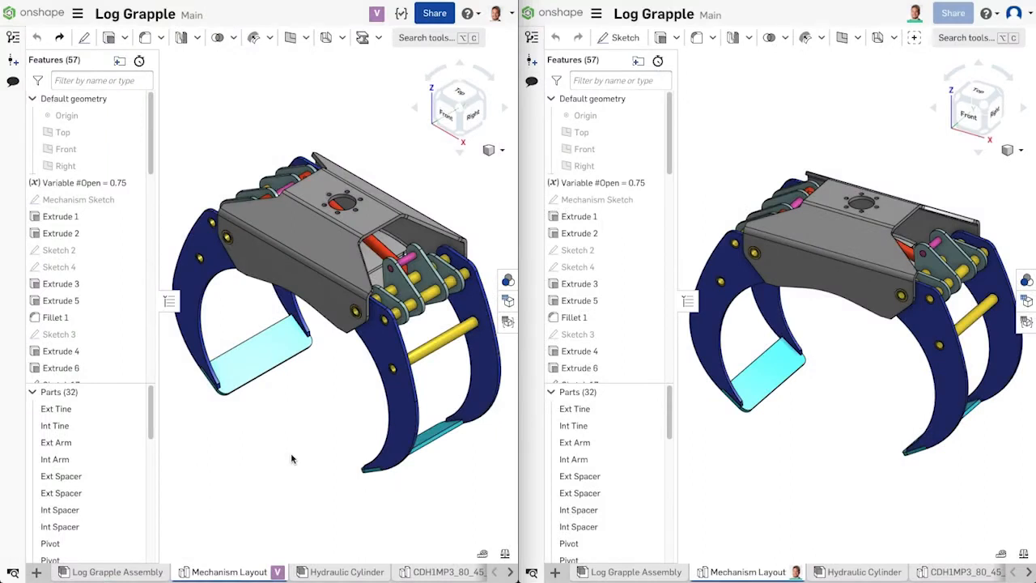
mouse_move(80, 181)
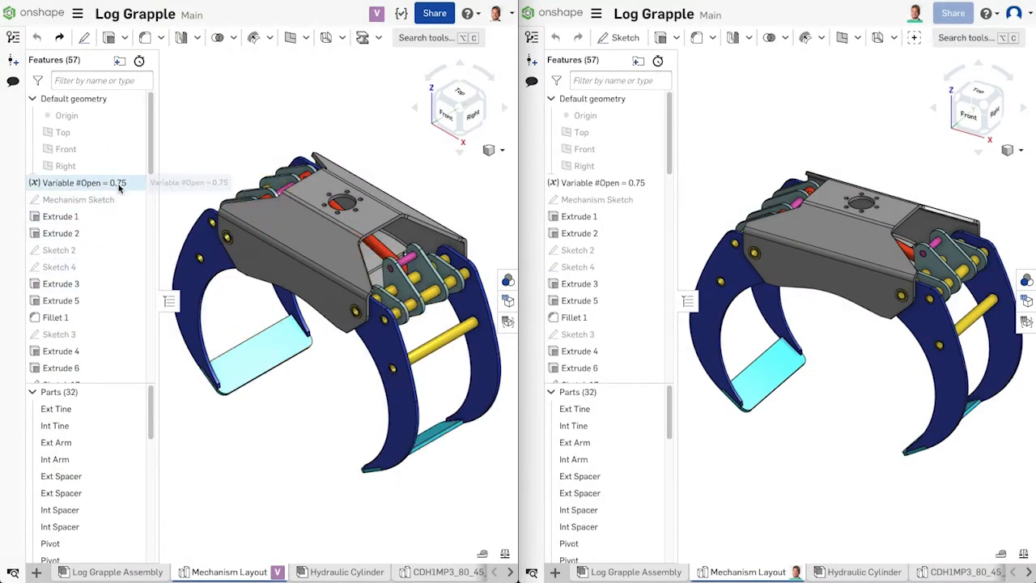
double_click(81, 181)
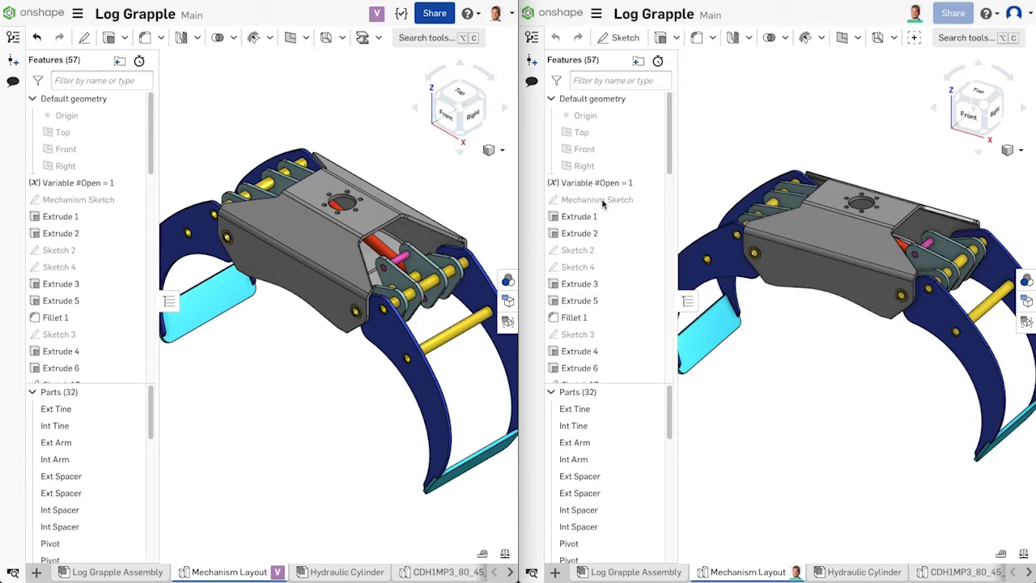
double_click(596, 199)
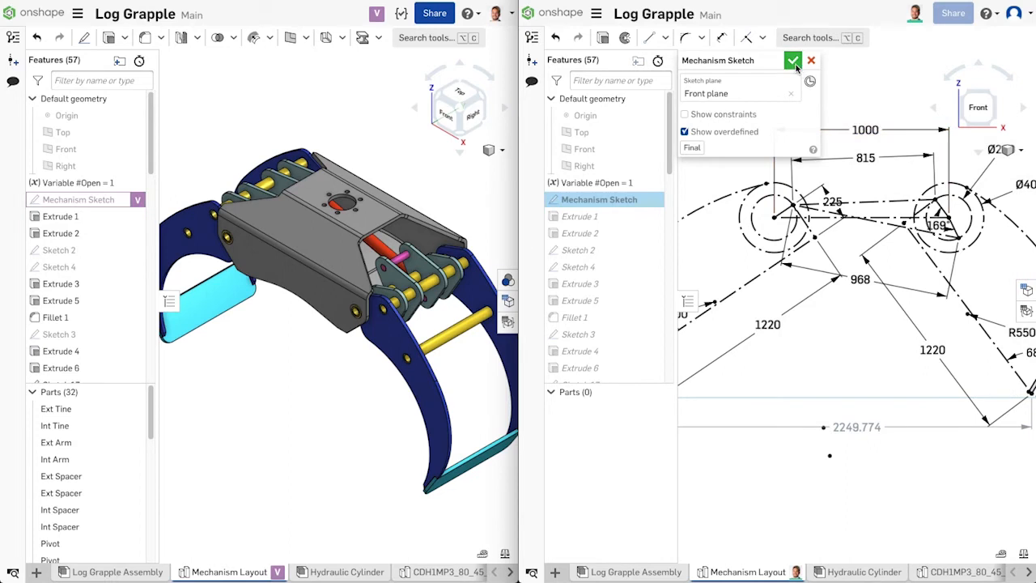
left_click(793, 59)
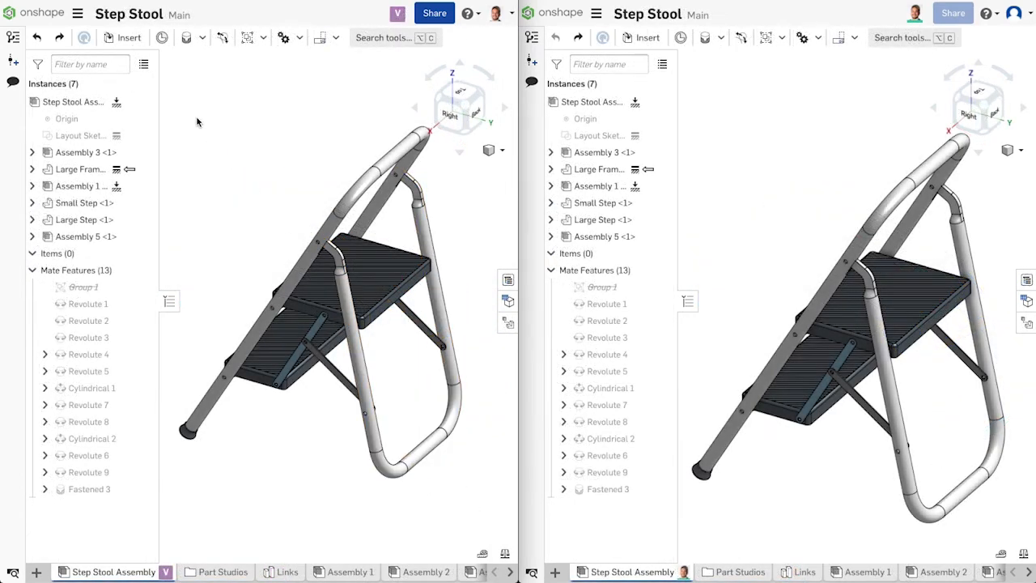
Step: Insert two Back Foot parts and pick the frame leg's connector for a Fastened mate
type("back")
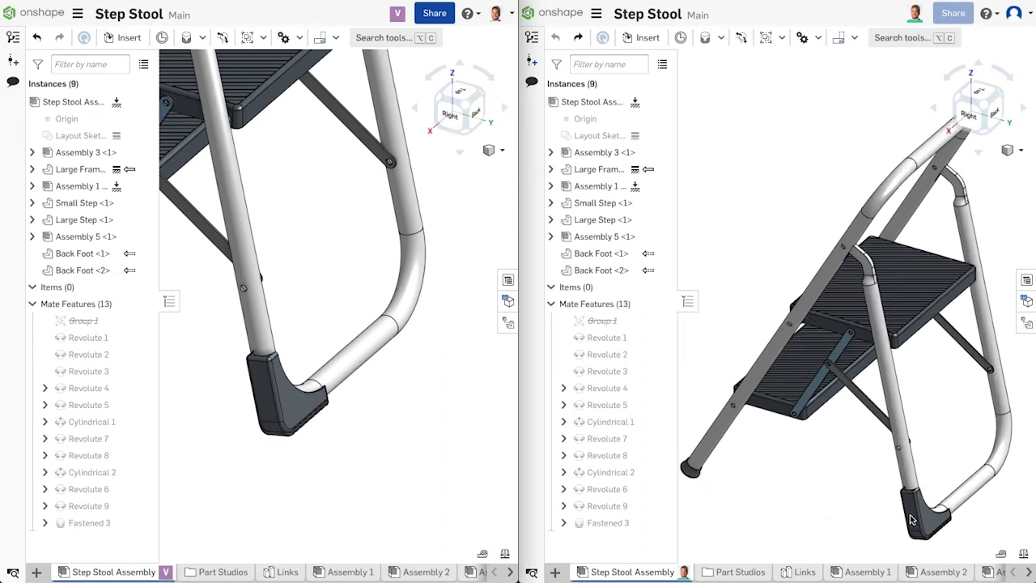
left_click(600, 269)
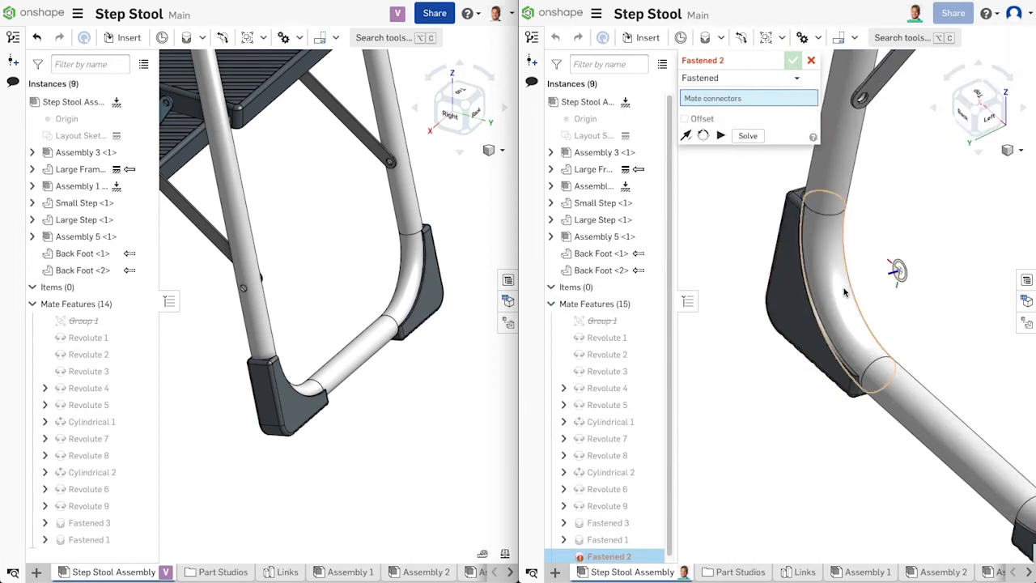
left_click(825, 291)
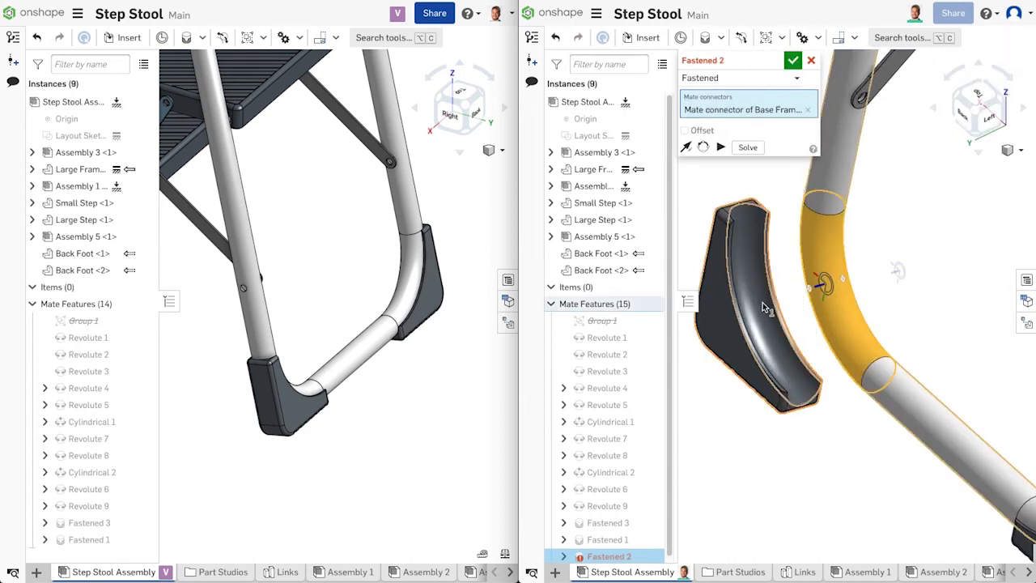